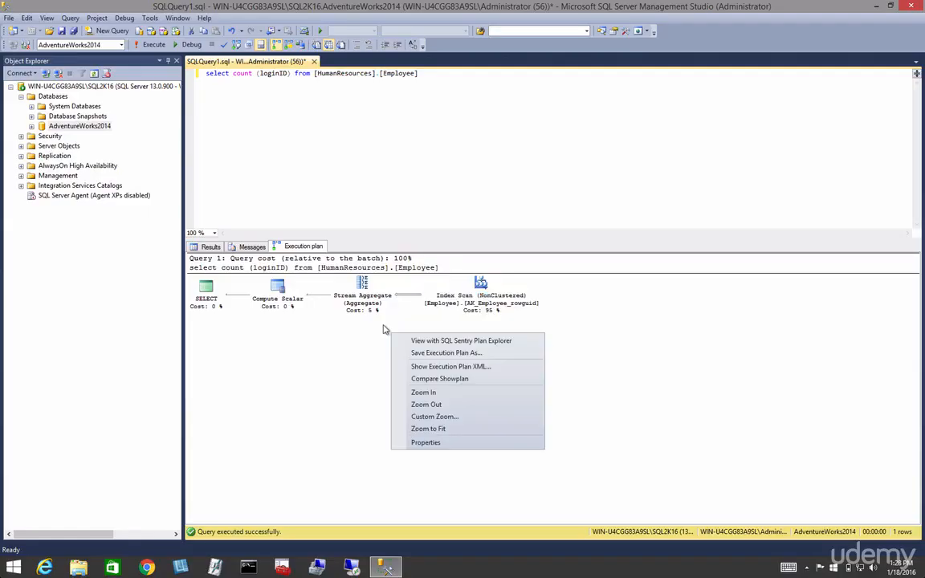
- Show the Properties pane for the execution plan, listing the connection parameters of the count query
click(534, 333)
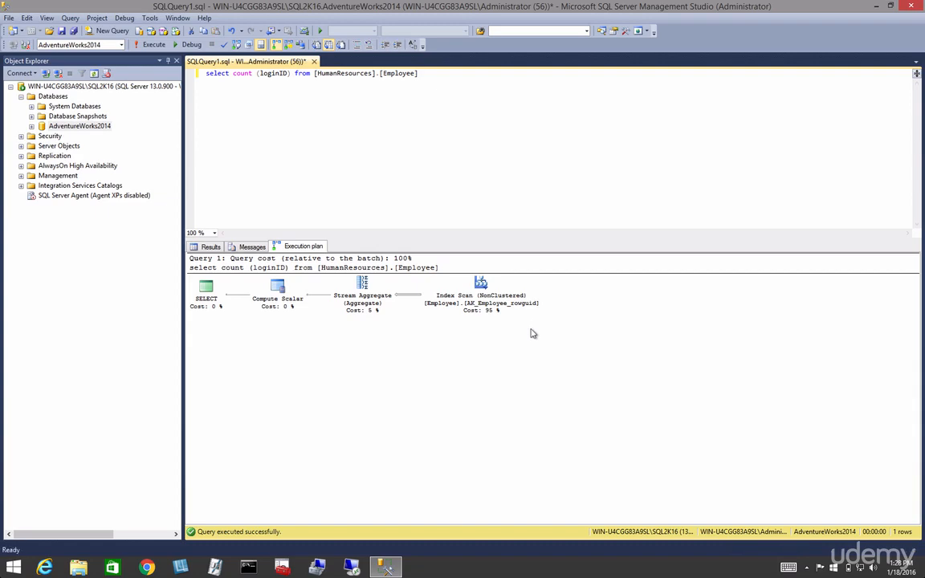
right_click(533, 333)
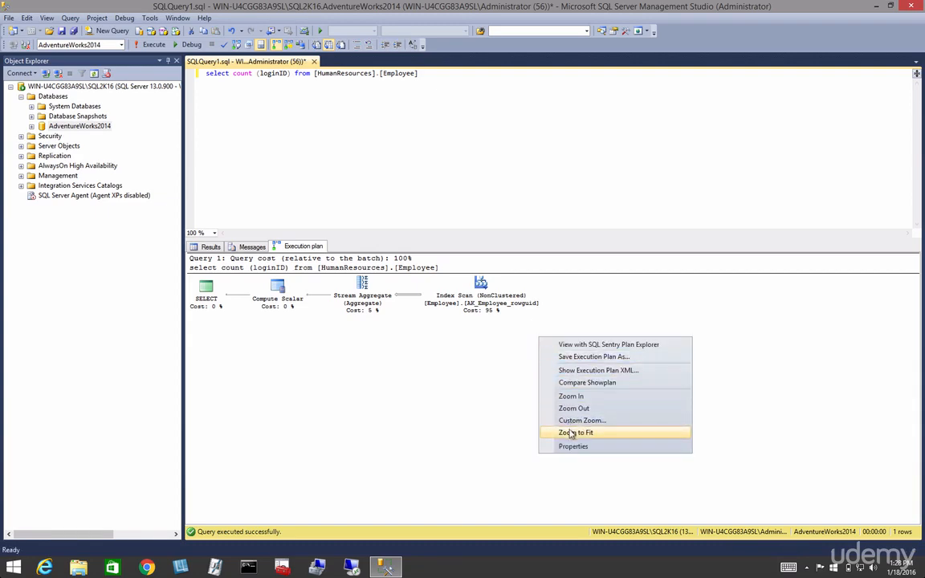
click(574, 446)
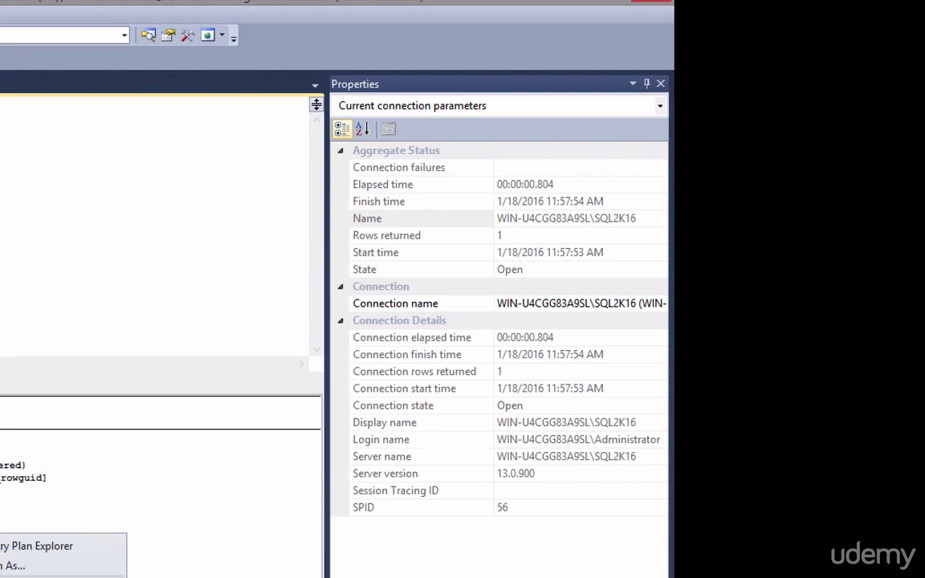
right_click(366, 357)
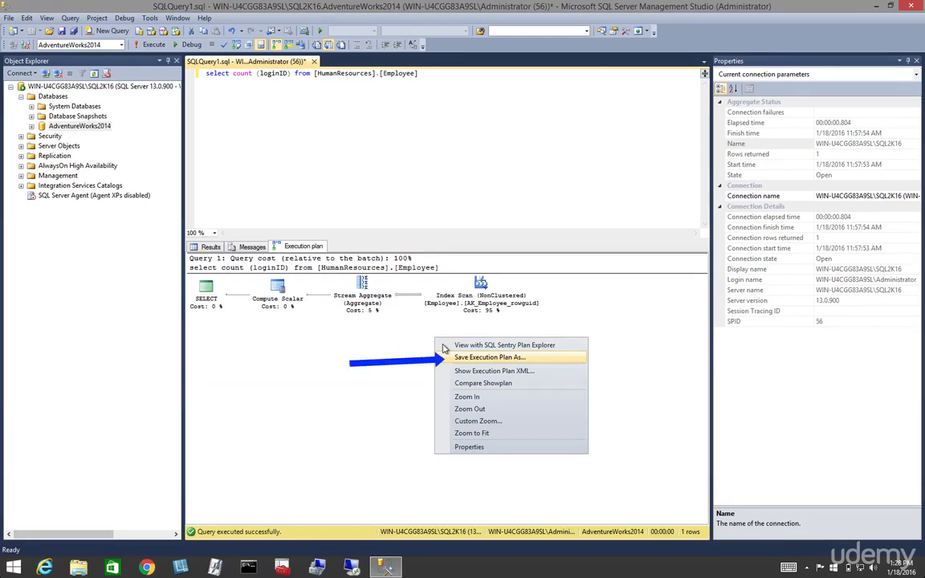
click(490, 357)
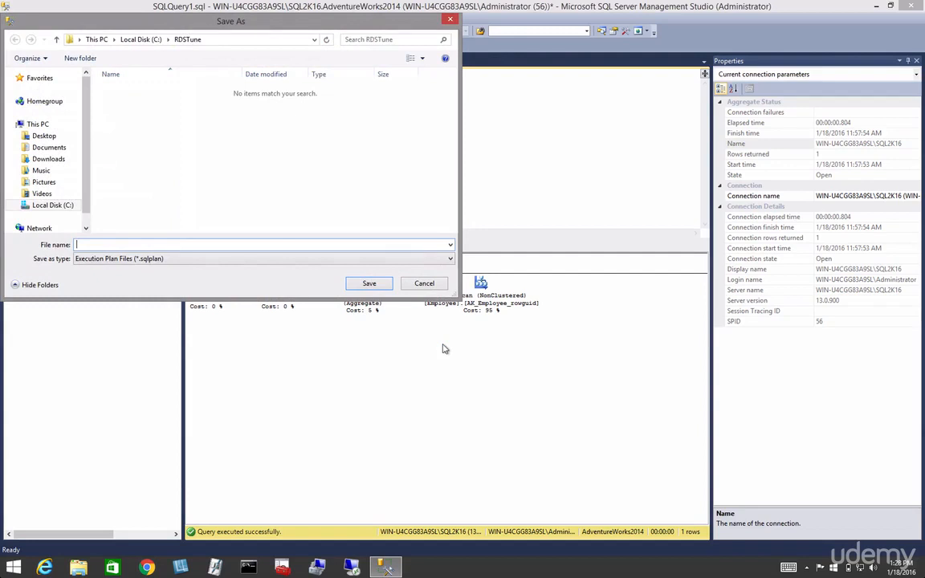
mouse_move(163, 263)
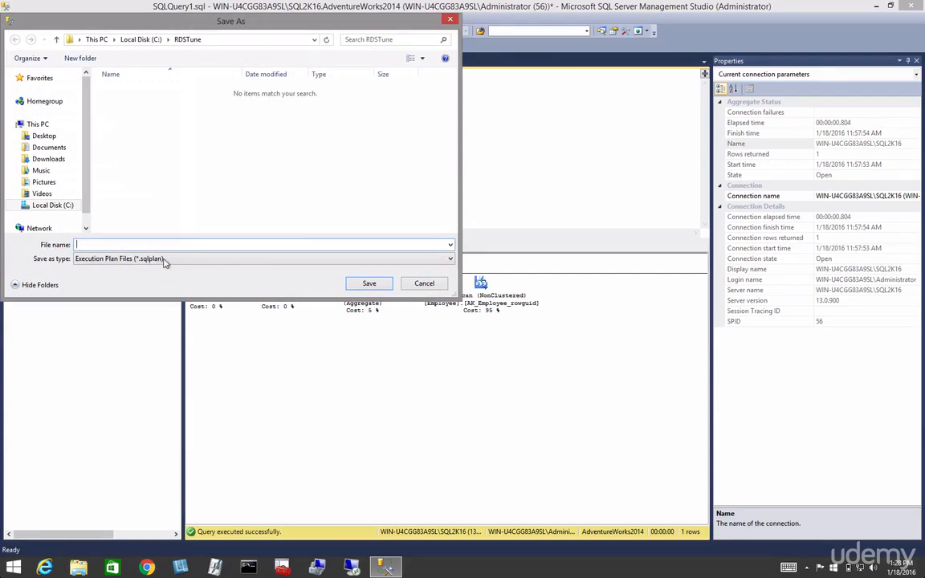
mouse_move(224, 283)
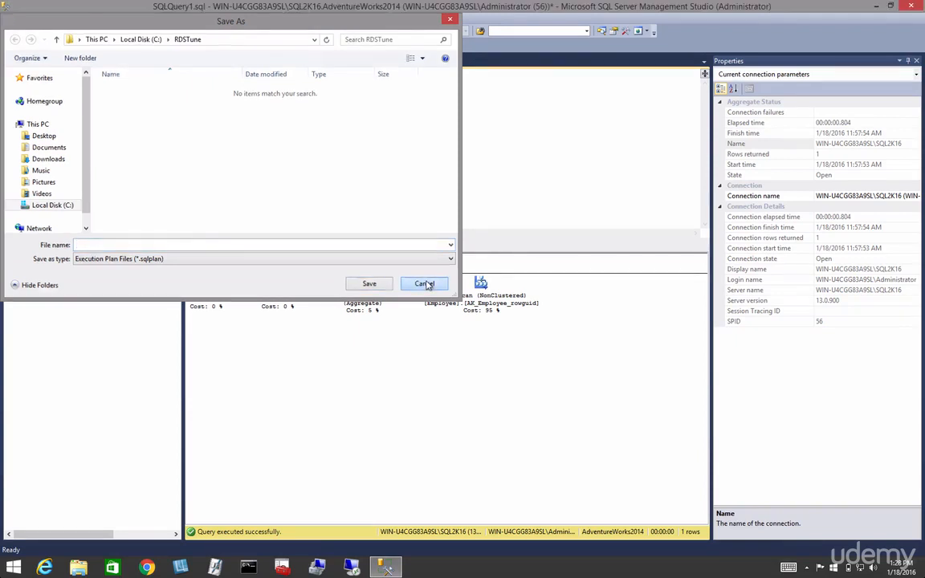
click(425, 282)
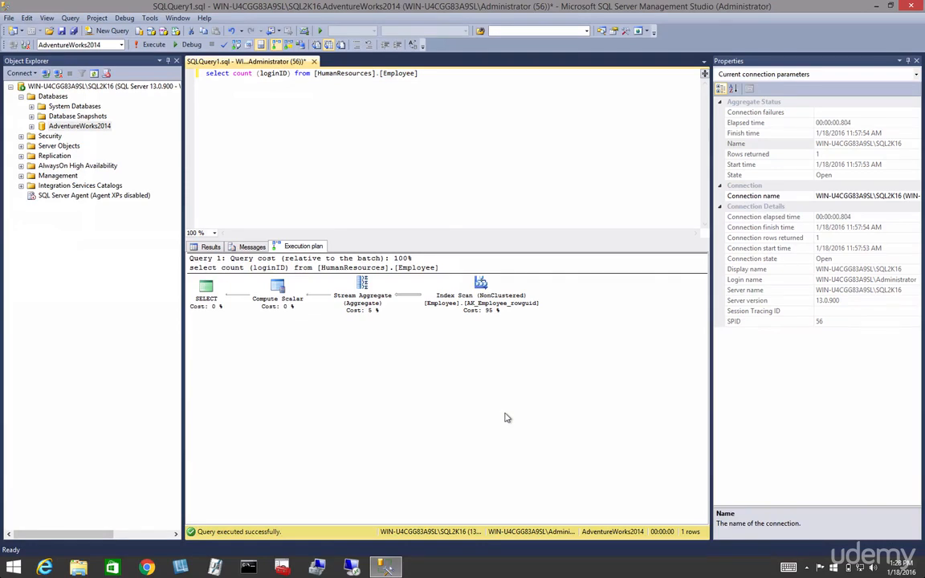
mouse_move(453, 349)
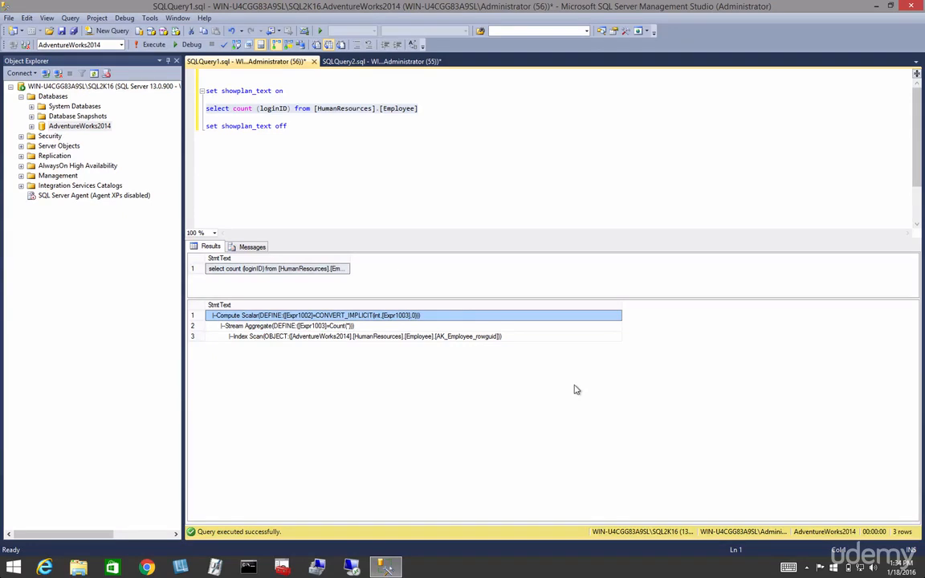
mouse_move(347, 254)
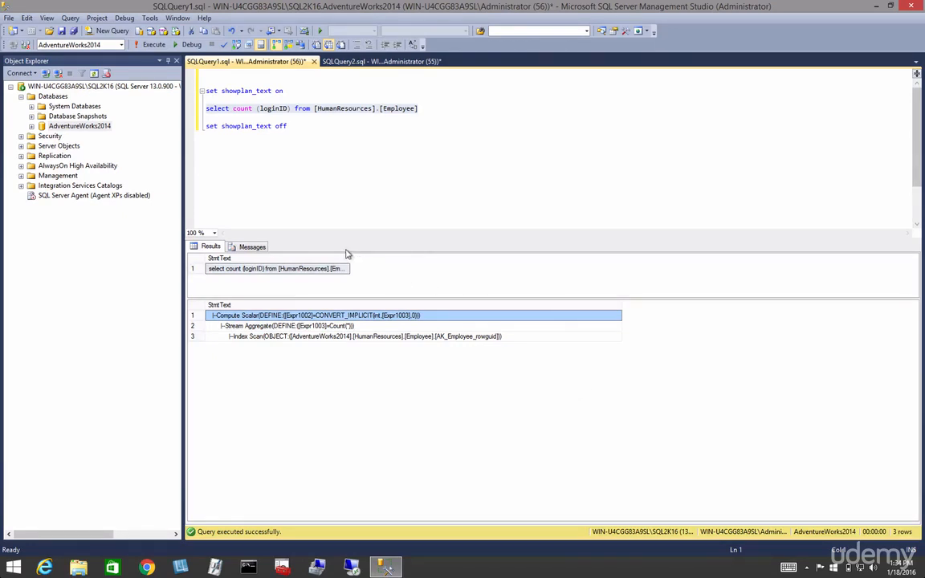